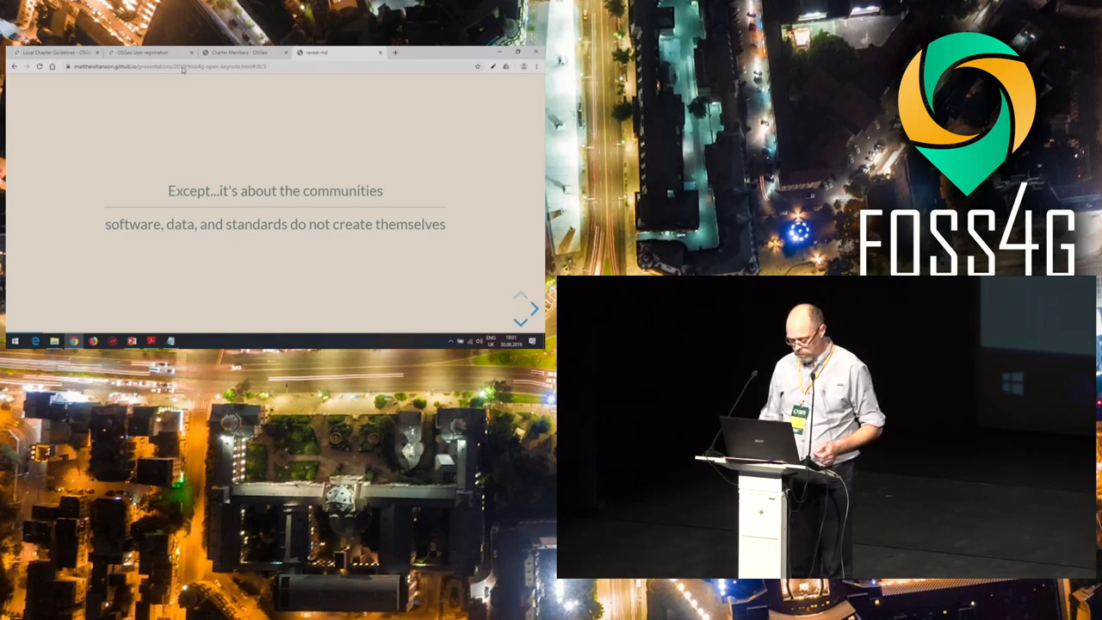
# Search Google for the pasted scene ID and bring up the STAC catalog and GitHub results
pyautogui.click(520, 322)
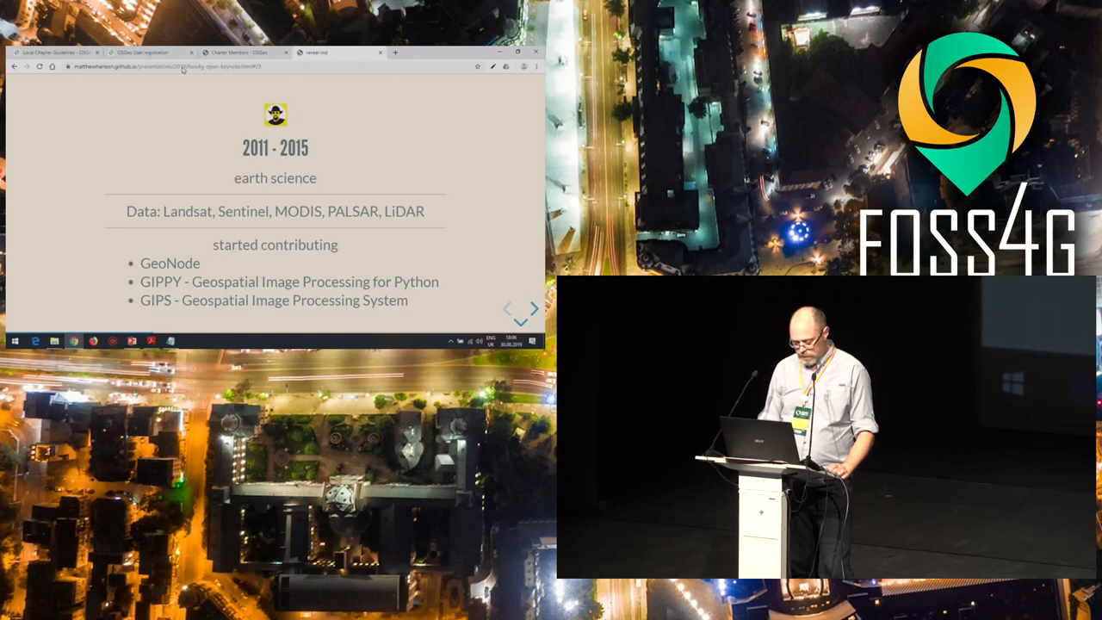
pyautogui.click(534, 306)
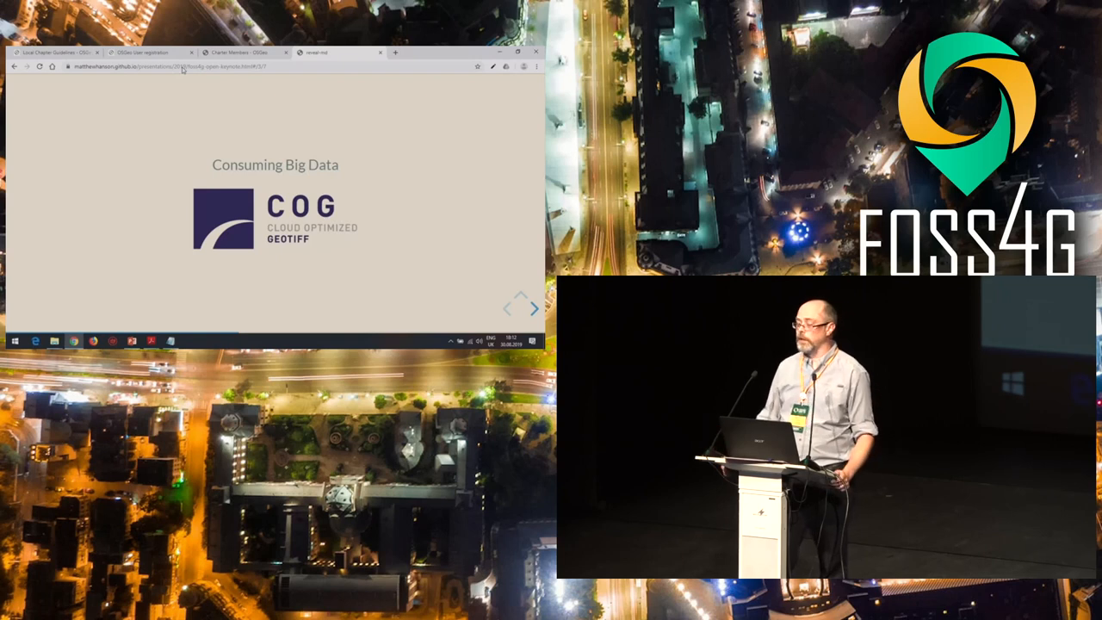
pyautogui.click(519, 324)
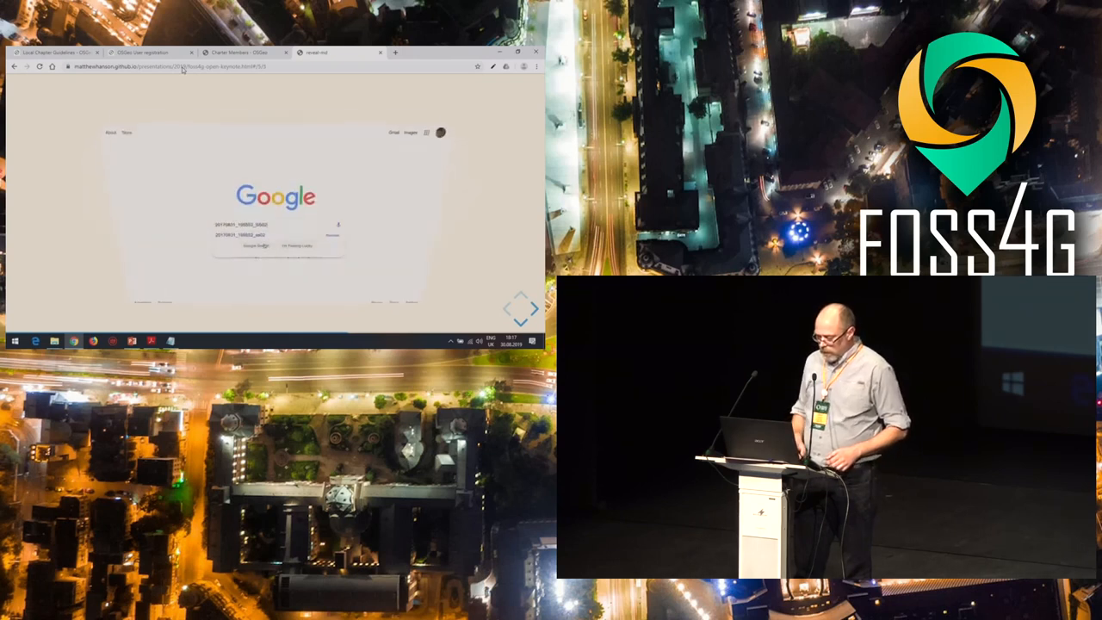
pyautogui.press('Return')
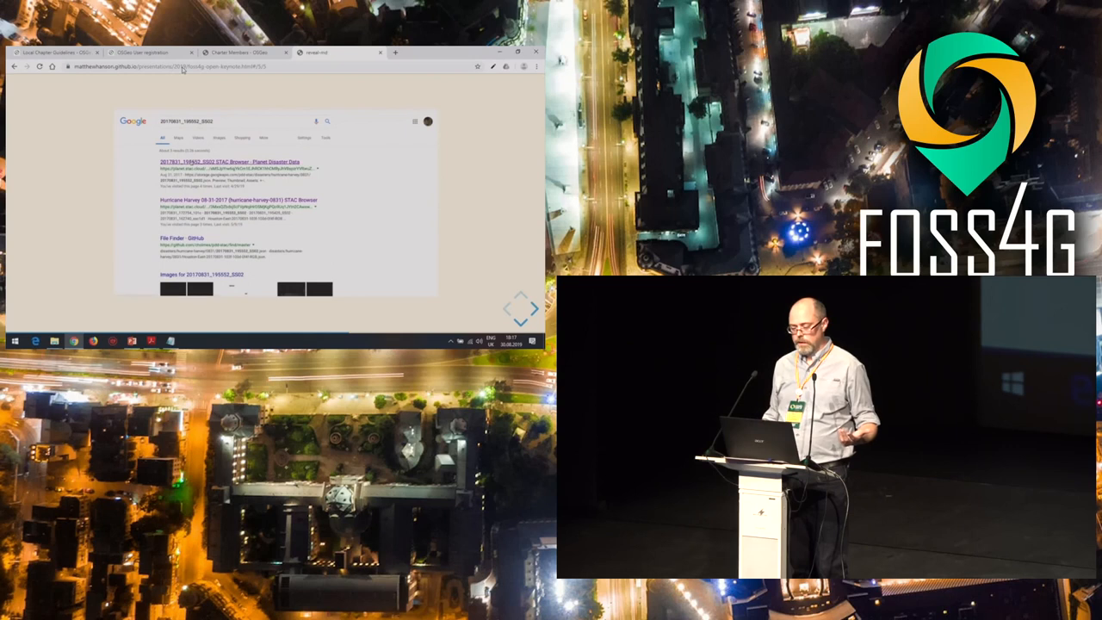
pyautogui.click(227, 162)
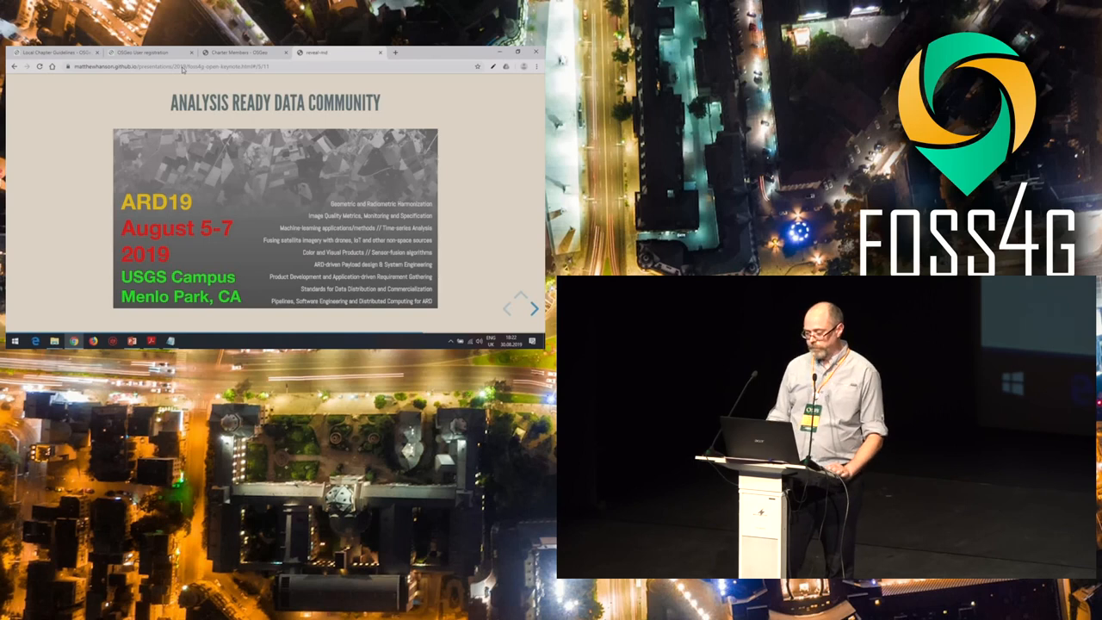
pyautogui.click(520, 322)
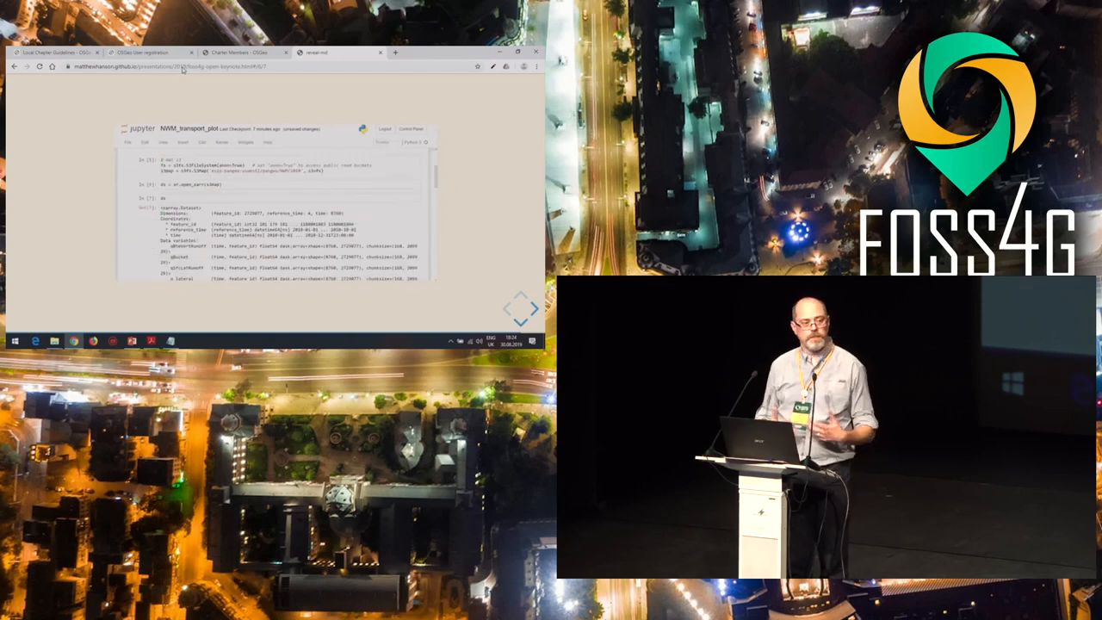
pyautogui.scroll(-3)
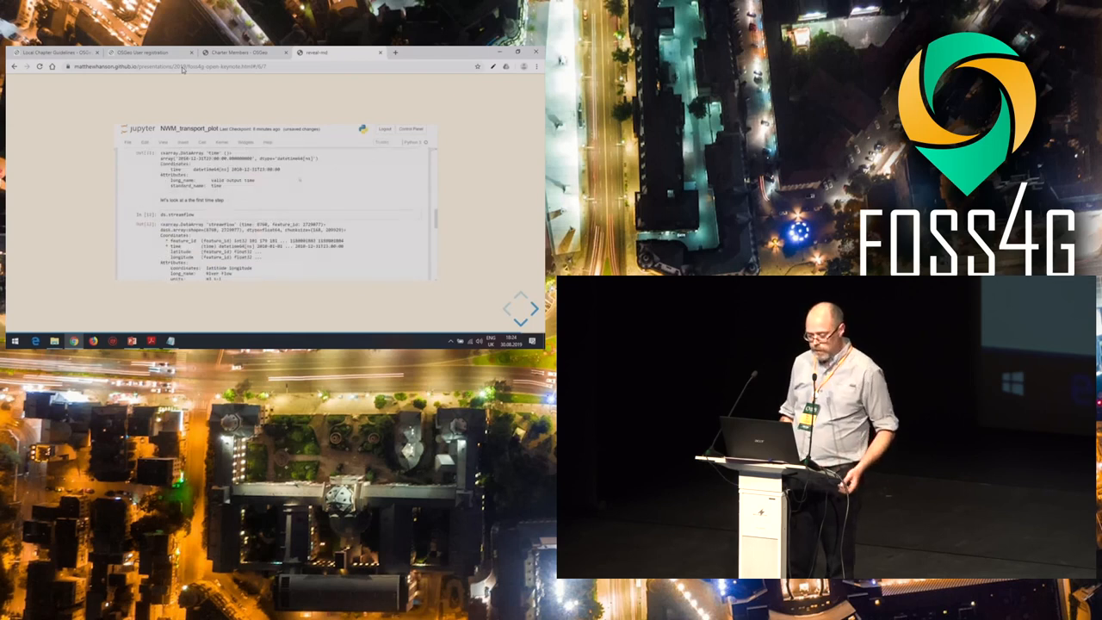
pyautogui.scroll(-3)
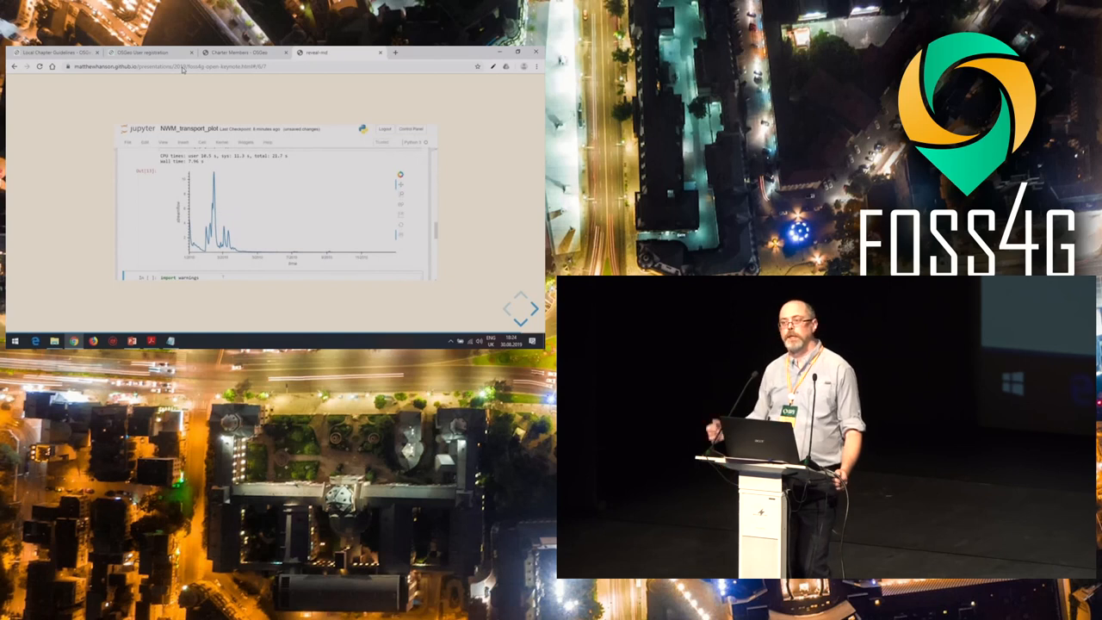
pyautogui.scroll(-3)
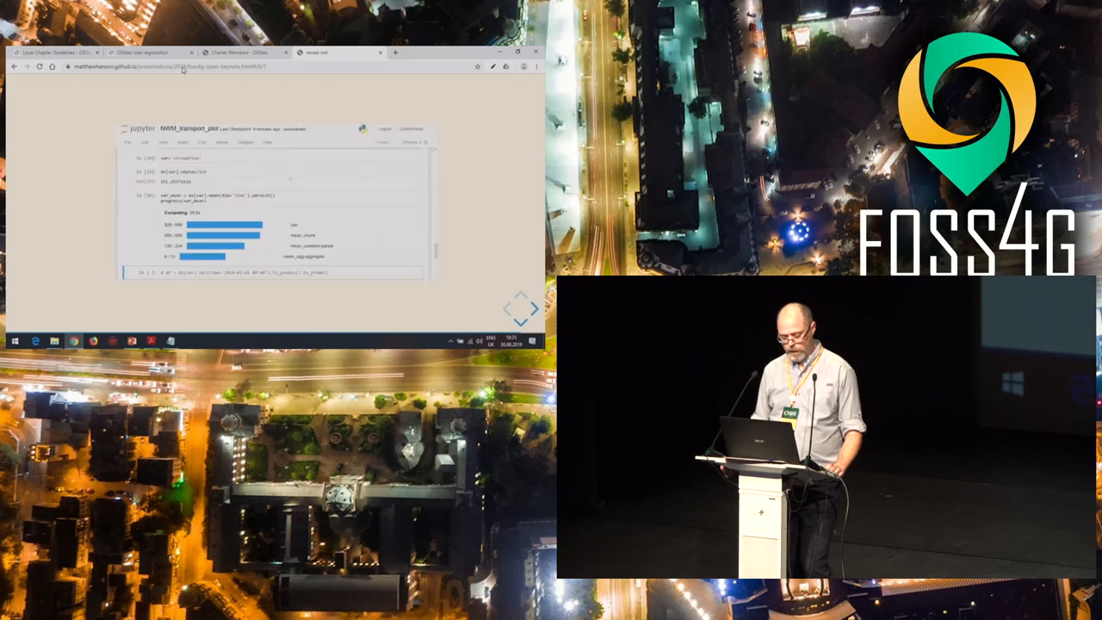
pyautogui.scroll(-3)
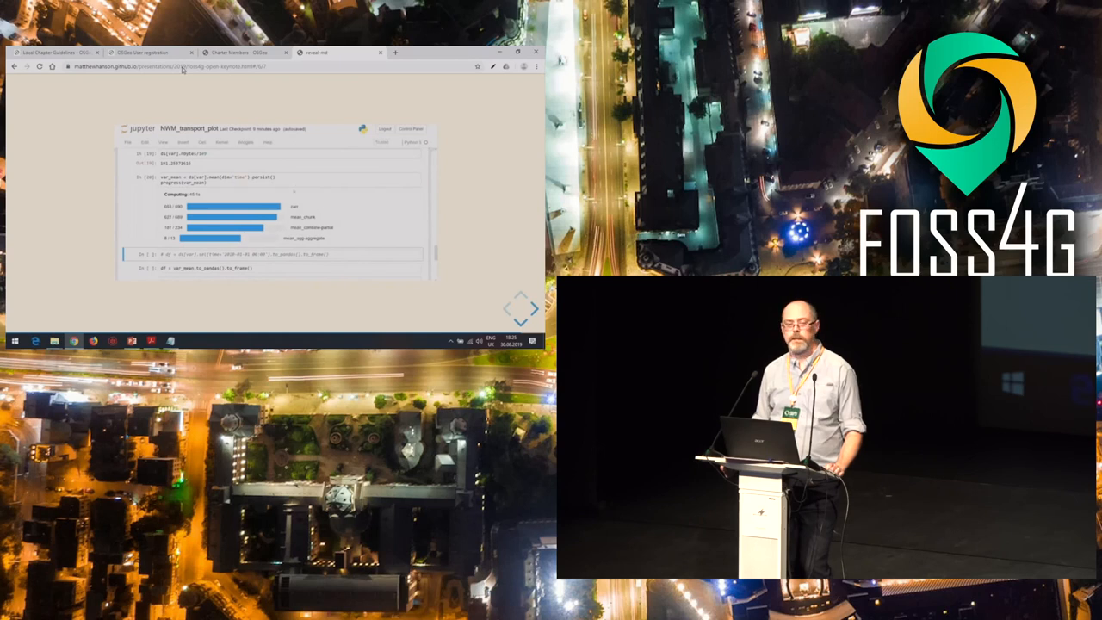
pyautogui.scroll(-3)
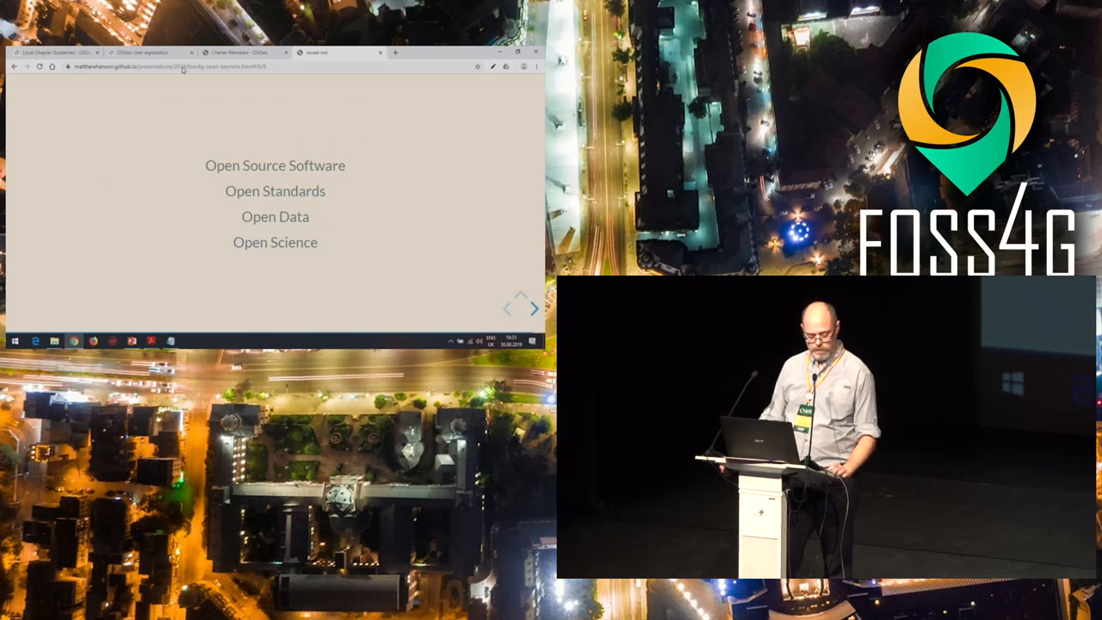
pyautogui.click(533, 308)
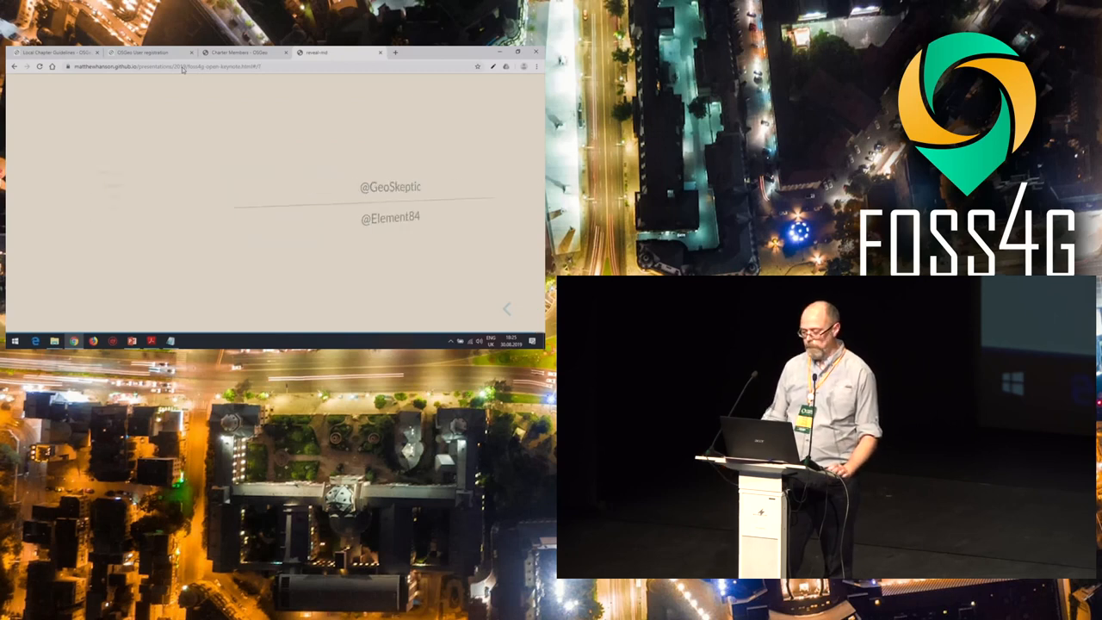